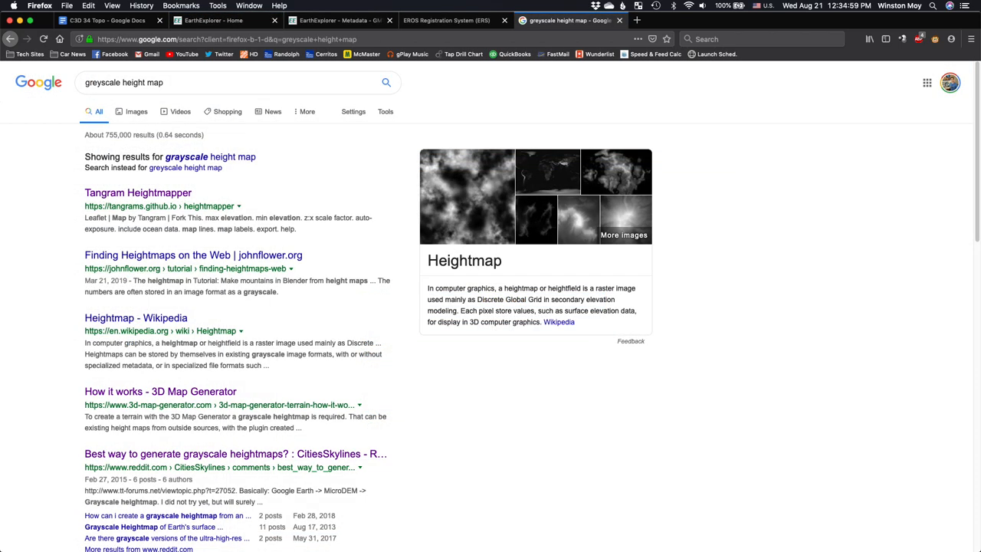
Open the Tangram Heightmapper result from the Google 'greyscale height map' search.
{"action": "left_click", "coordinate": [138, 192]}
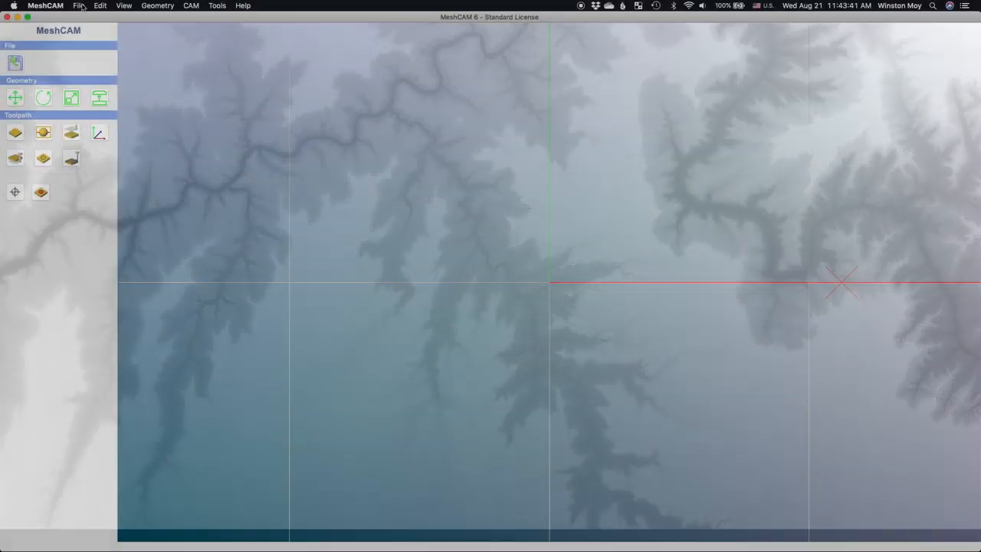
Import the heightmapper PNG at X size 5.75 in and Z size 0.6 in, black as low.
{"action": "left_click", "coordinate": [75, 7]}
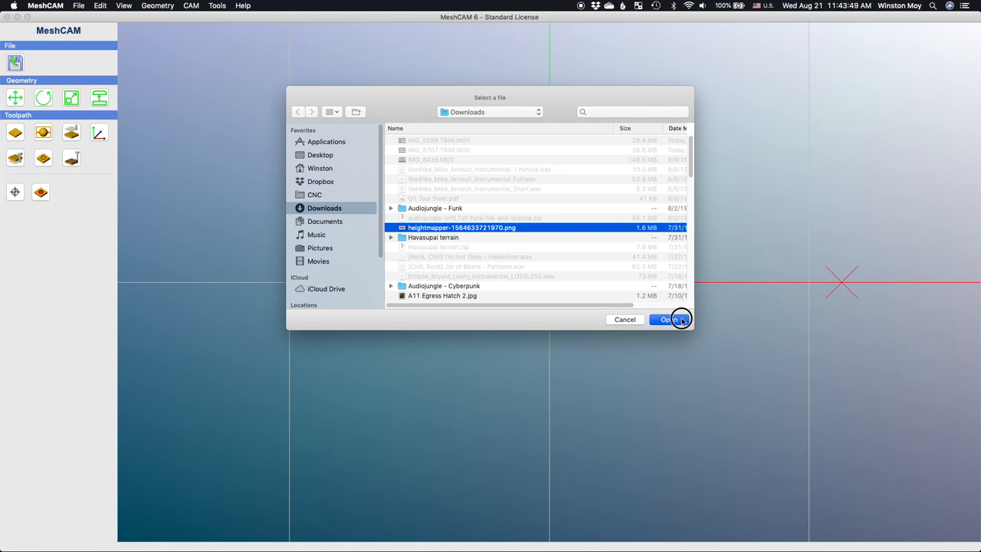
{"action": "left_click", "coordinate": [669, 319]}
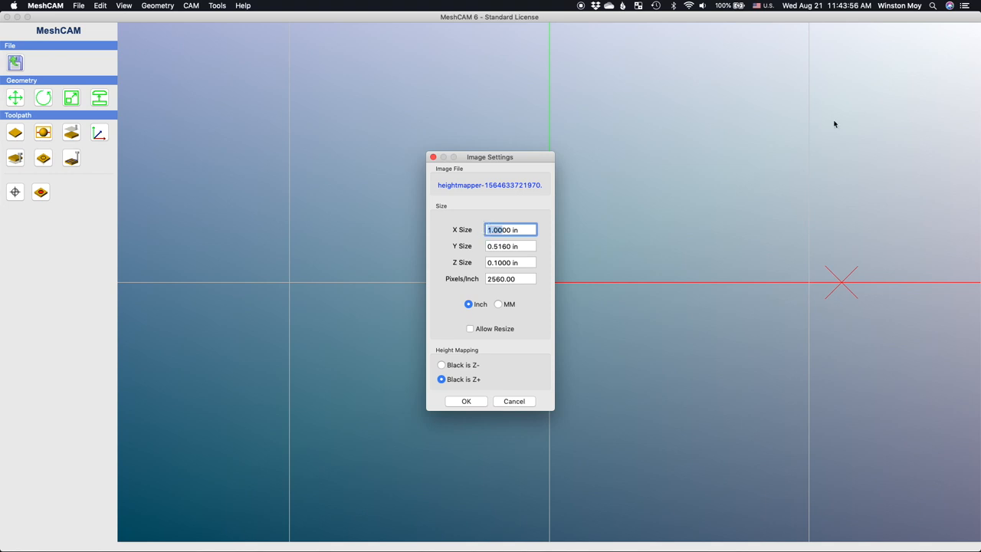
{"action": "type", "text": "5.7500"}
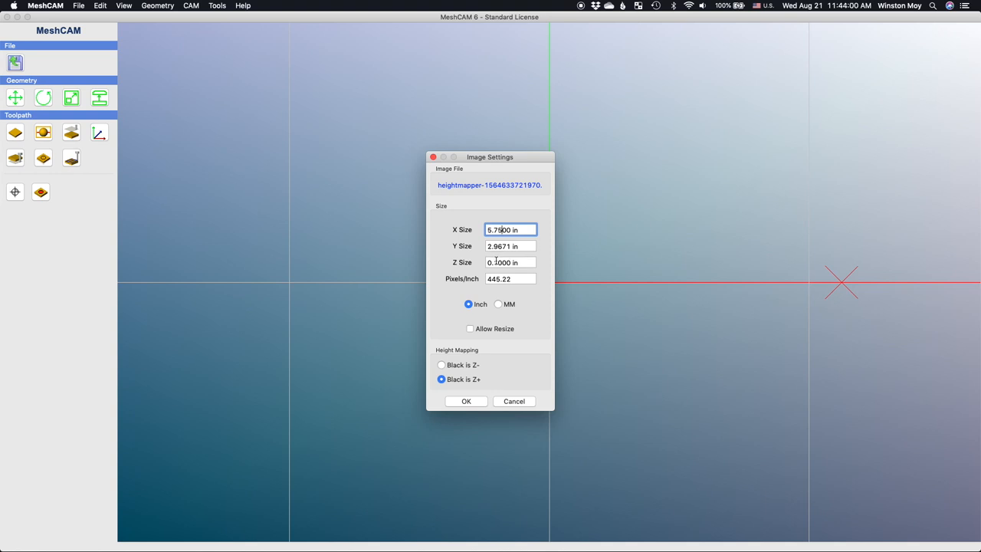
{"action": "left_click", "coordinate": [510, 262]}
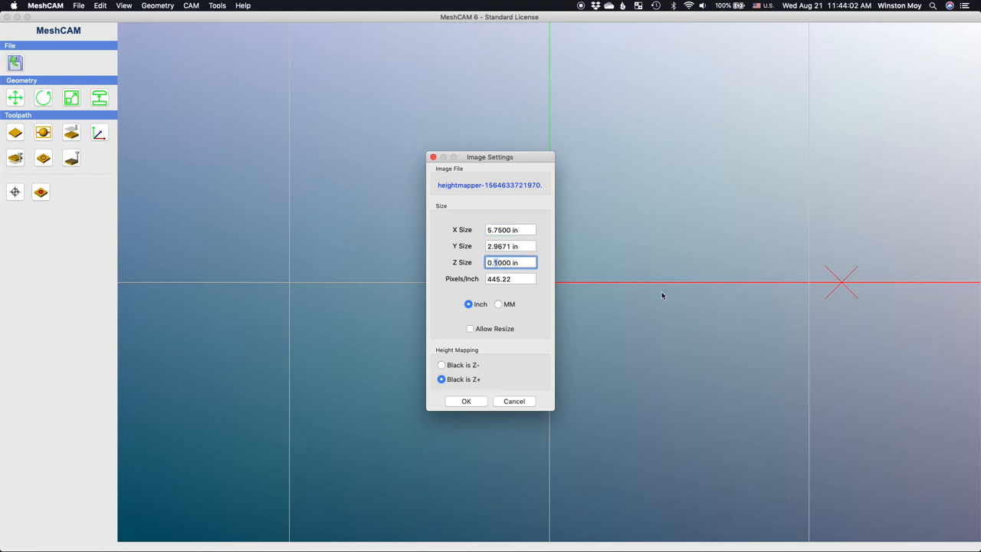
{"action": "type", "text": "0.6000"}
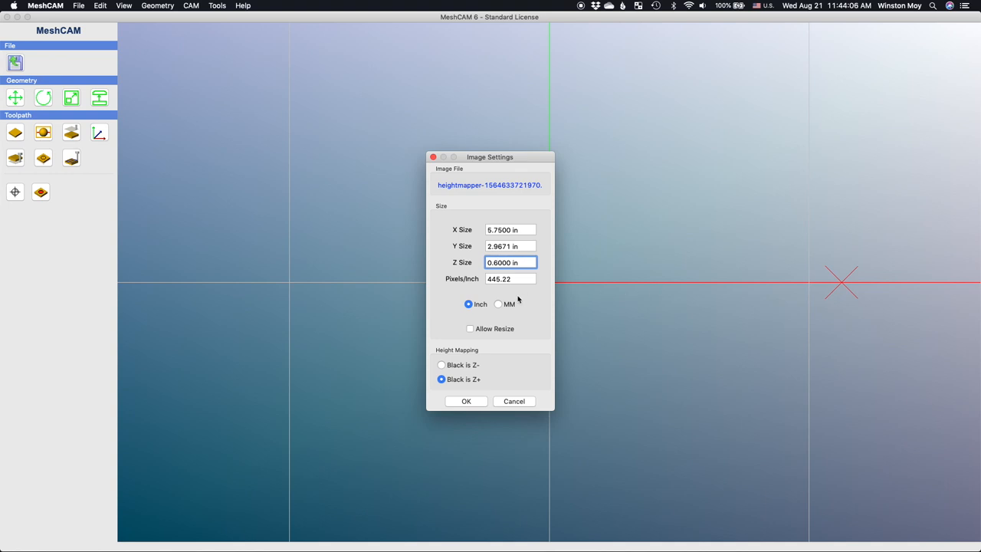
{"action": "left_click", "coordinate": [440, 365]}
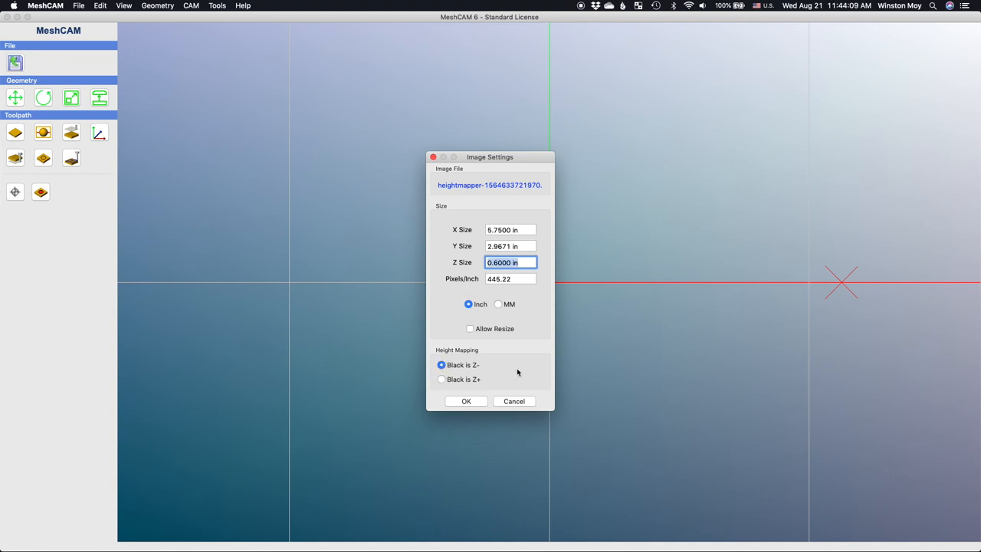
{"action": "left_click", "coordinate": [466, 401]}
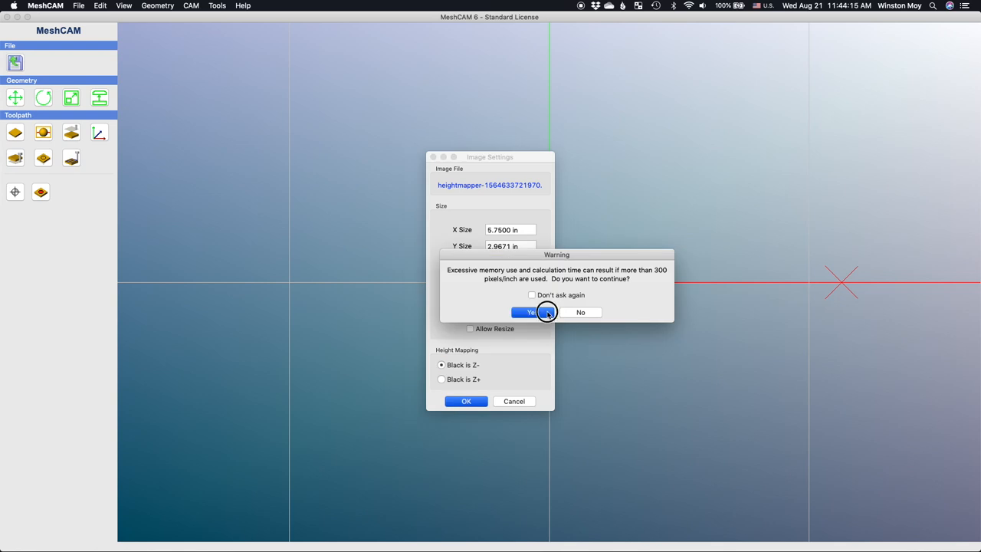
{"action": "left_click", "coordinate": [527, 312]}
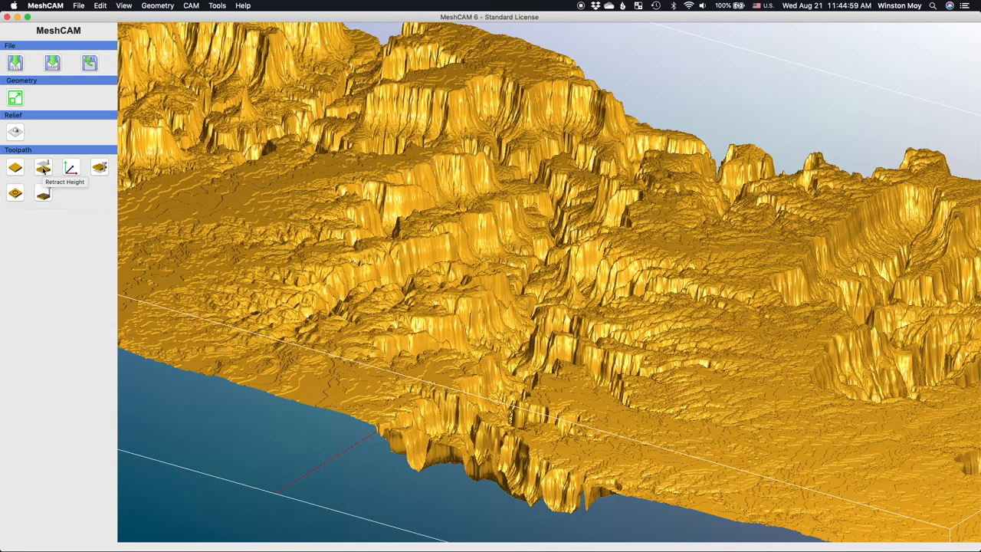
Set retract height 0.0394 in and program zero at the front-left stock corner, top Z.
{"action": "left_click", "coordinate": [42, 167]}
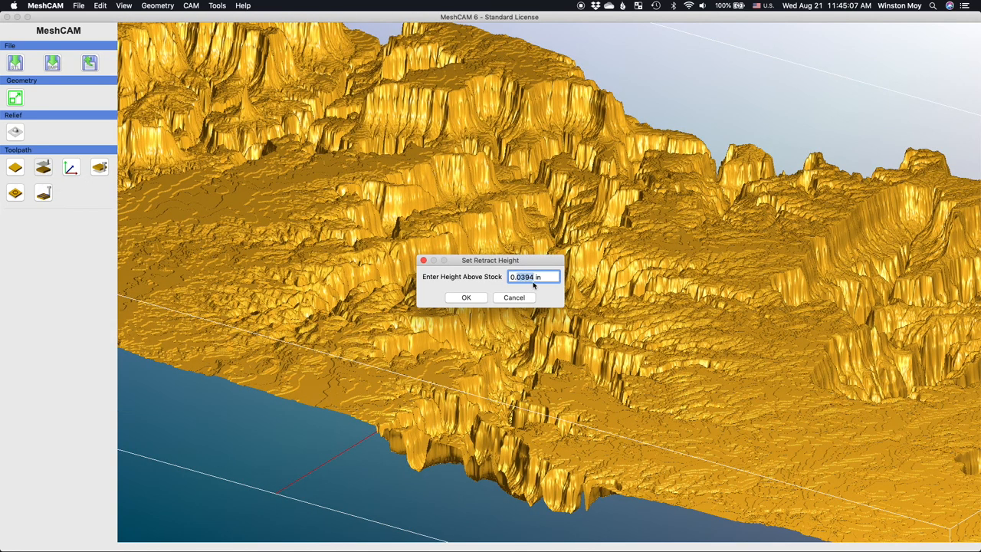
{"action": "left_click", "coordinate": [465, 297]}
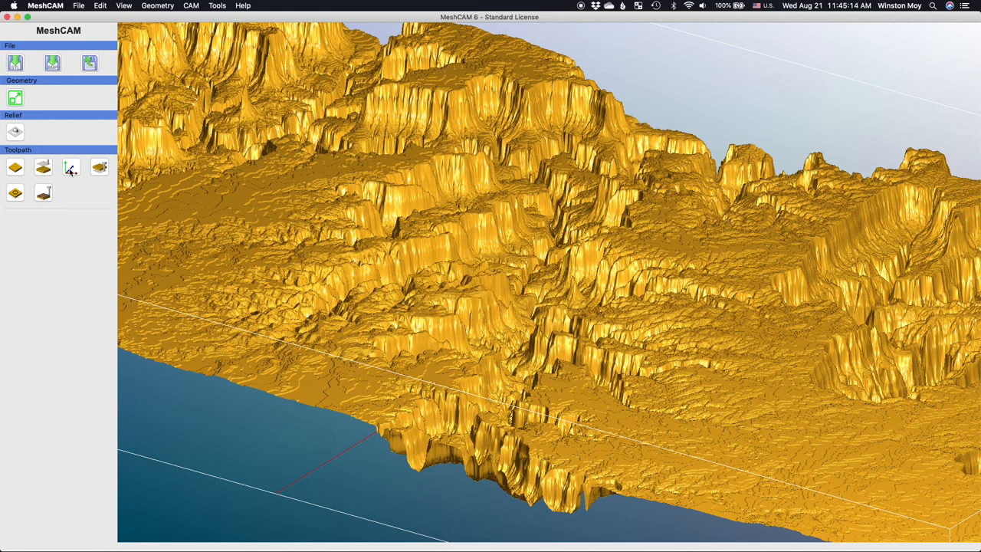
{"action": "left_click", "coordinate": [69, 167]}
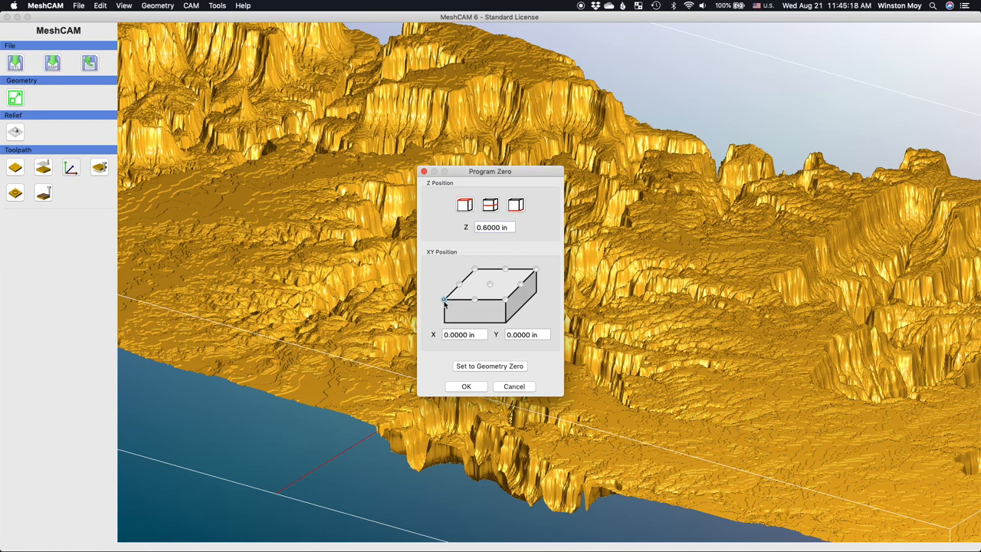
{"action": "left_click", "coordinate": [465, 386]}
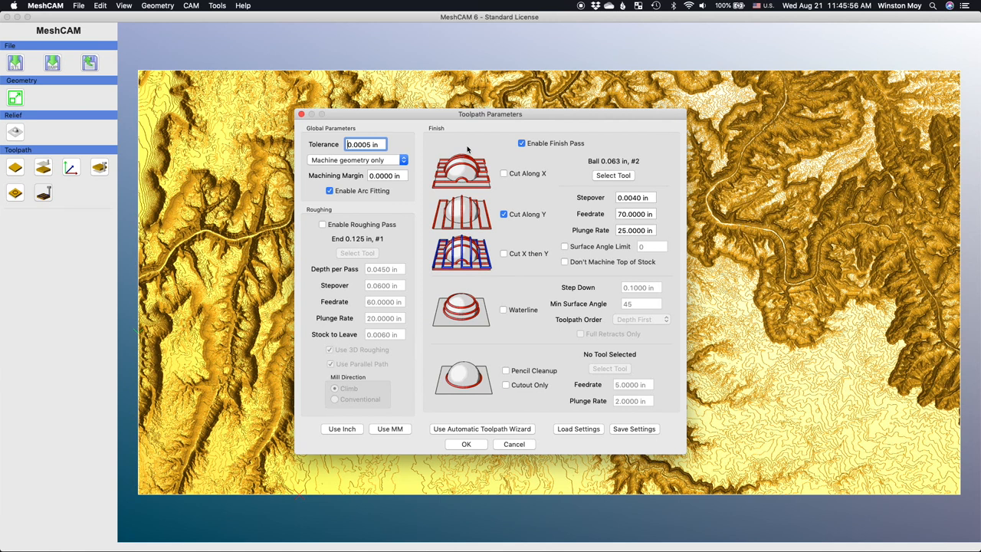
Switch to a roughing pass using the 0.125 in end mill saved as tool #102.
{"action": "left_click", "coordinate": [521, 143]}
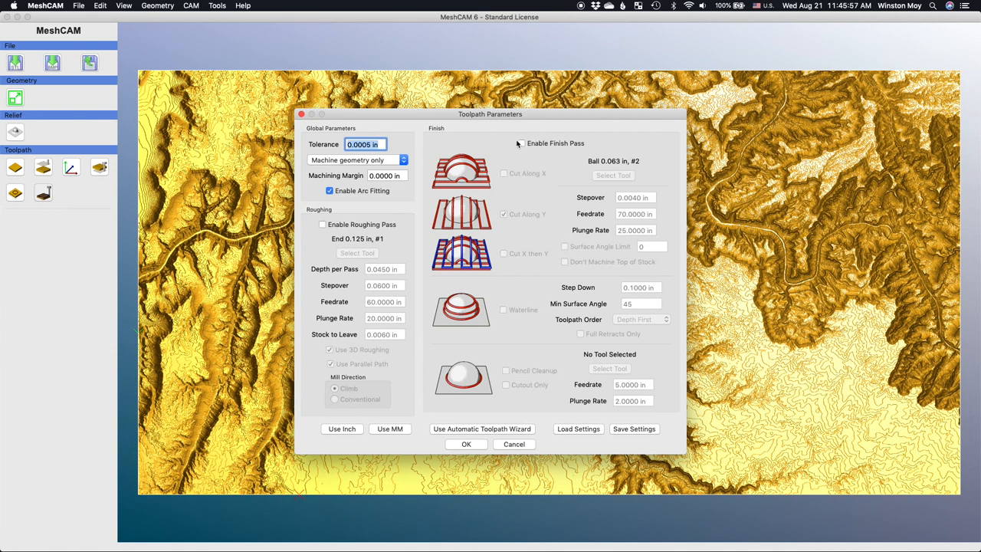
{"action": "left_click", "coordinate": [323, 223]}
{"action": "type", "text": "0.1350"}
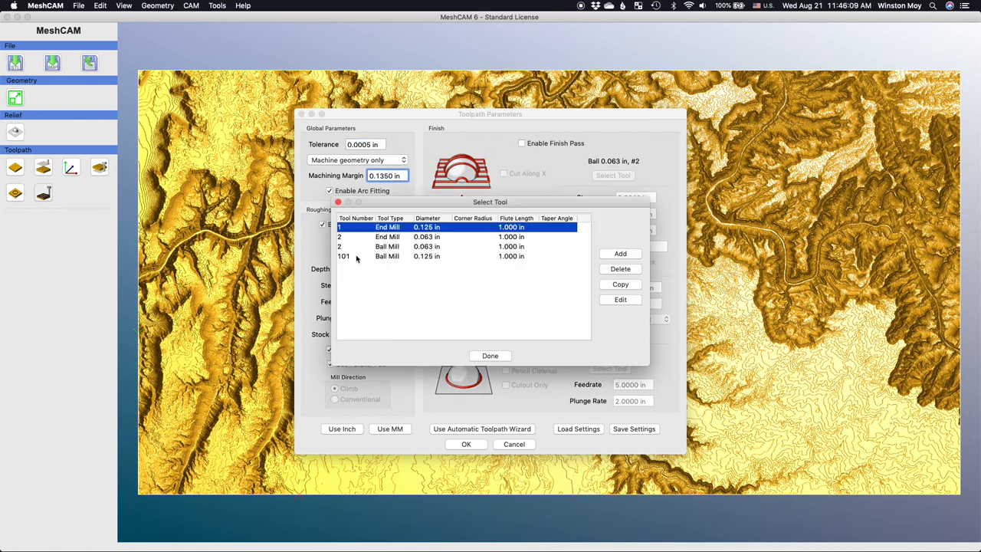
{"action": "left_click", "coordinate": [619, 299]}
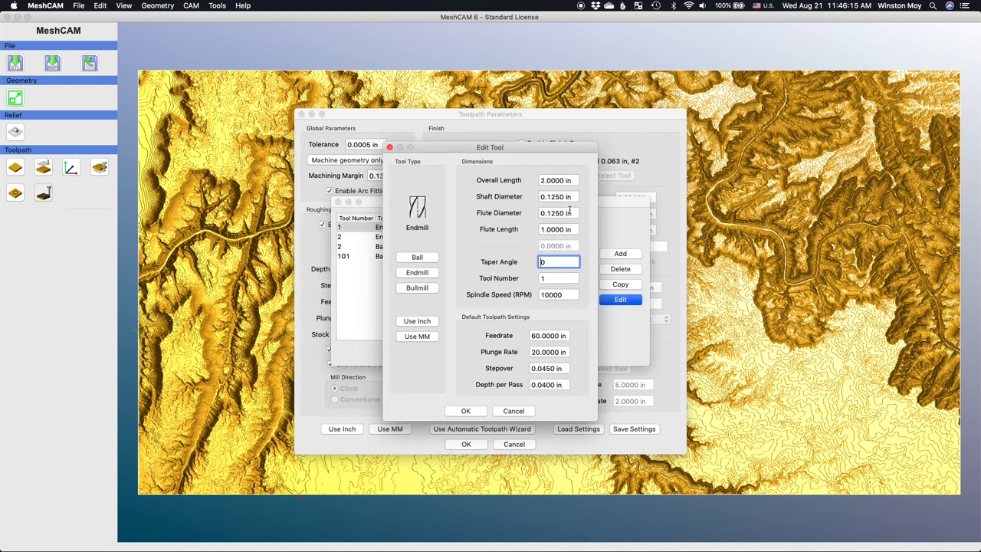
{"action": "type", "text": "0"}
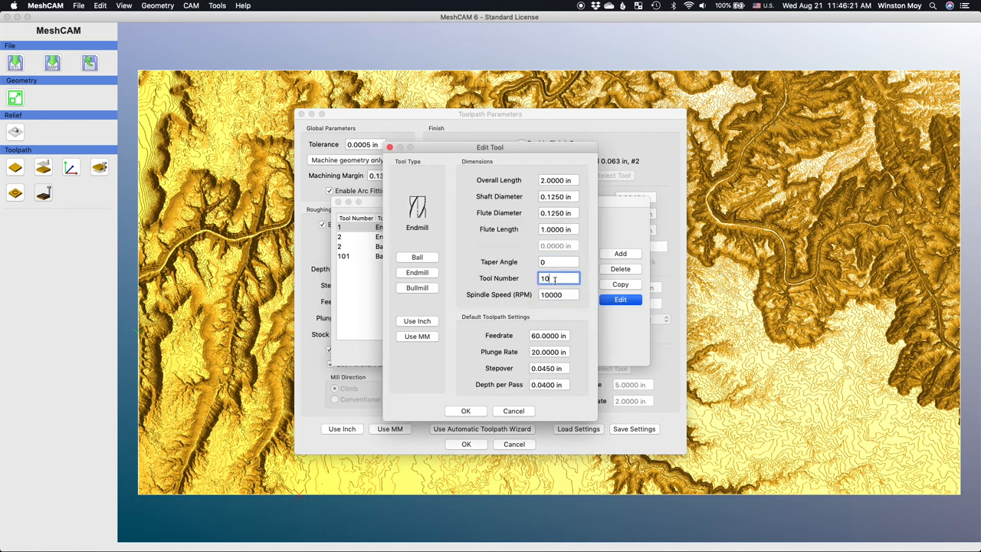
{"action": "left_click", "coordinate": [465, 410]}
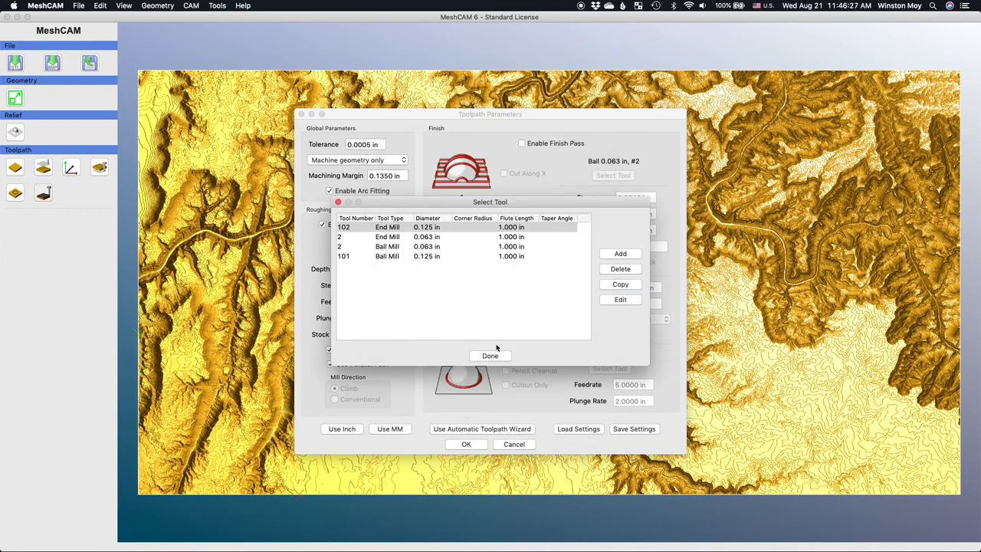
{"action": "left_click", "coordinate": [490, 355]}
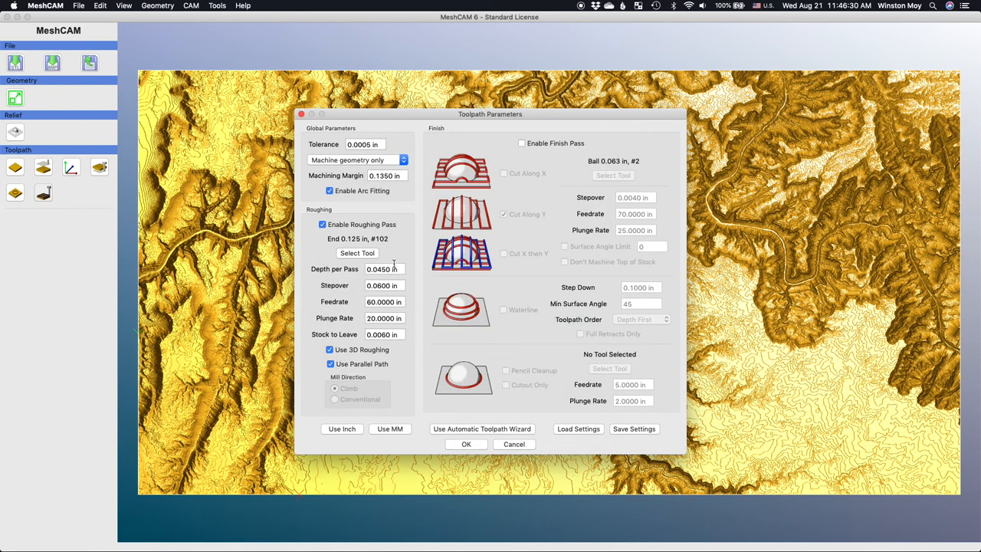
Set roughing depth per pass 0.045, stepover 0.0625, feedrate 60, stock to leave 0.006.
{"action": "left_click", "coordinate": [383, 269]}
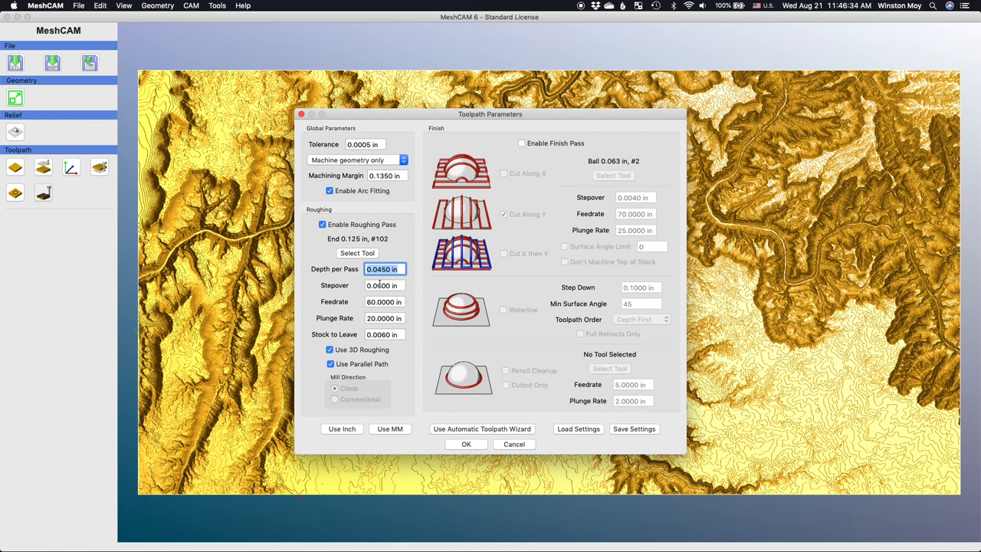
{"action": "left_click", "coordinate": [383, 285]}
{"action": "type", "text": "0.0625"}
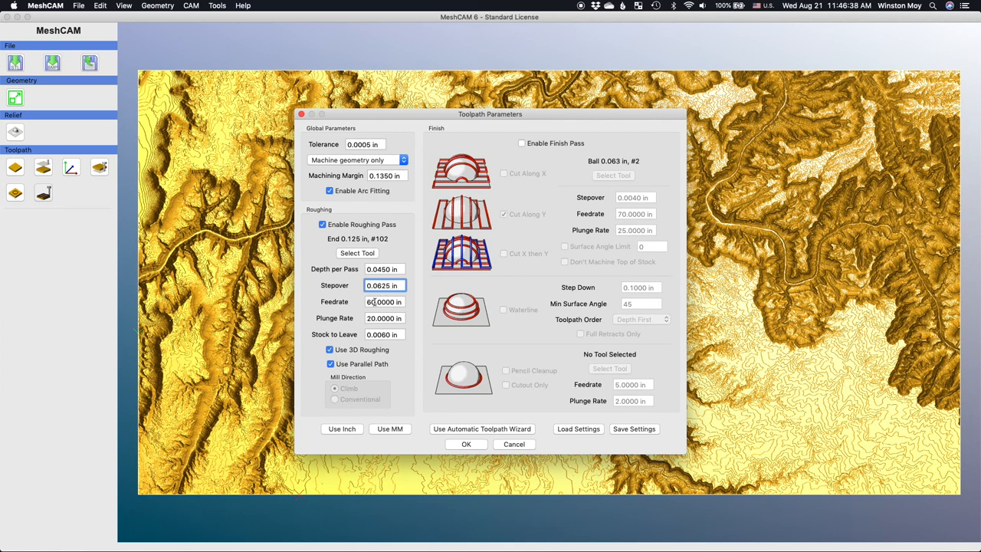
{"action": "left_click", "coordinate": [385, 301]}
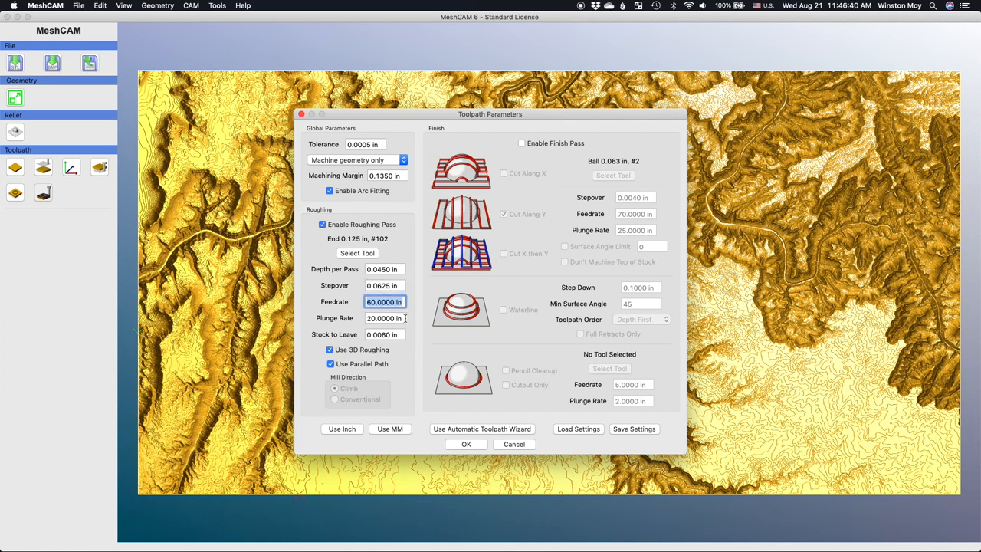
{"action": "left_click", "coordinate": [385, 334]}
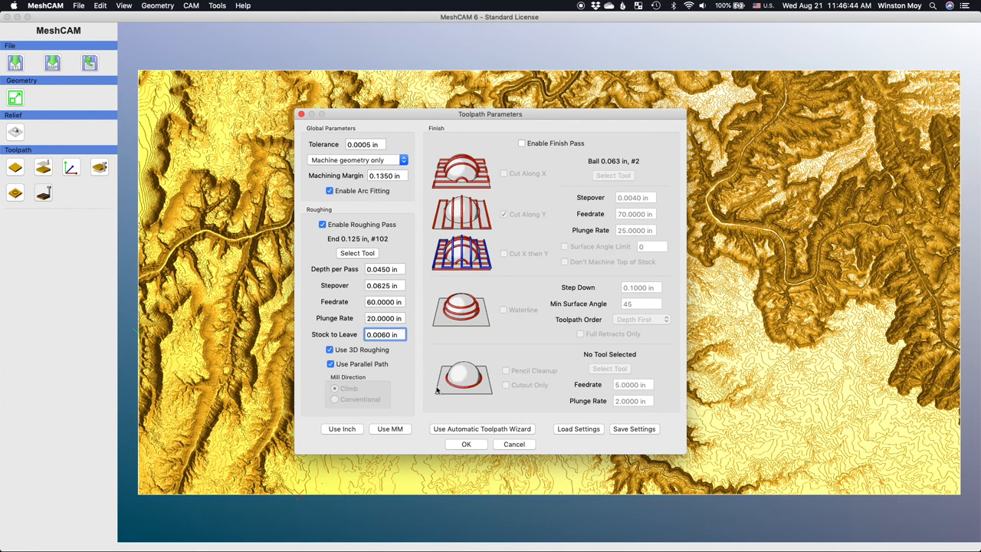
{"action": "mouse_move", "coordinate": [450, 404]}
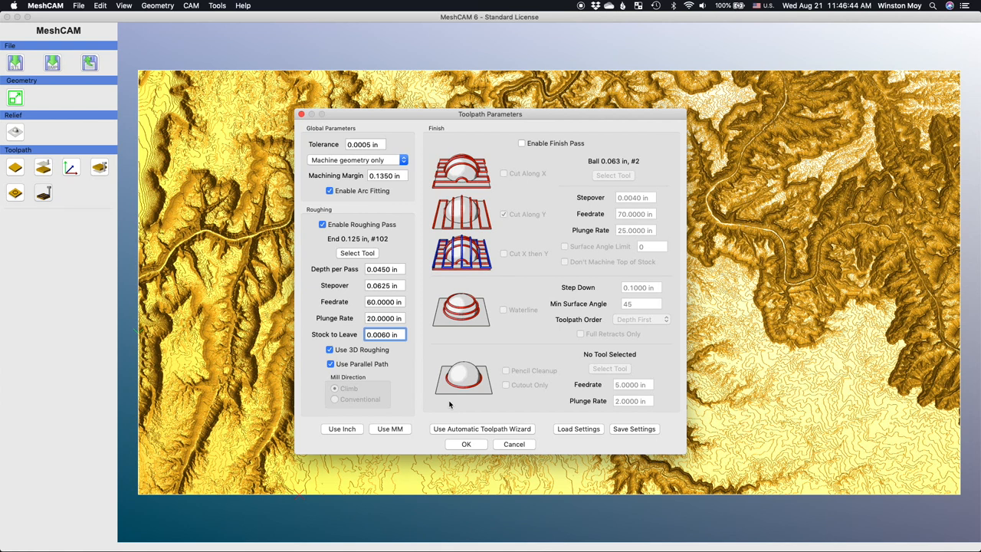
Calculate the roughing toolpath over the terrain relief and accept it.
{"action": "left_click", "coordinate": [466, 444]}
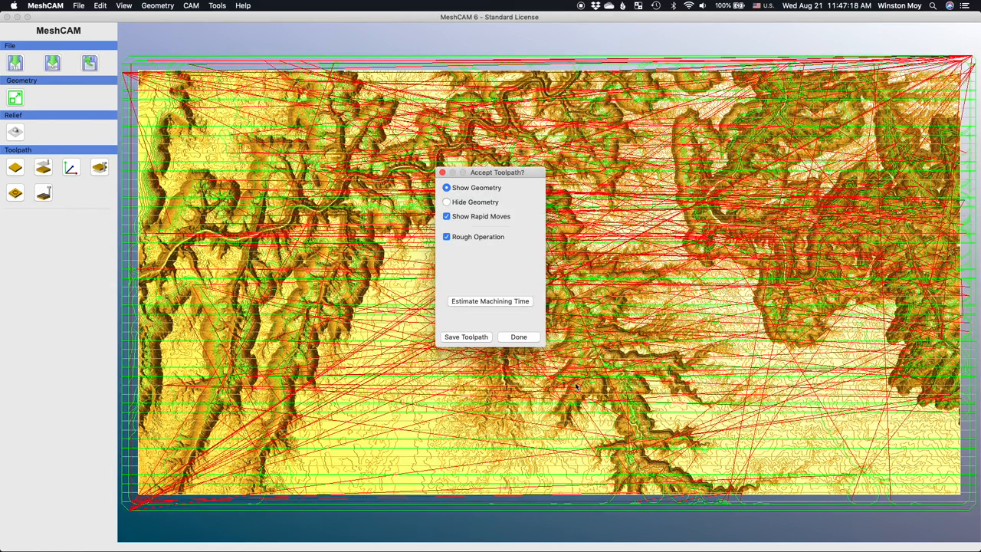
{"action": "left_click", "coordinate": [517, 337]}
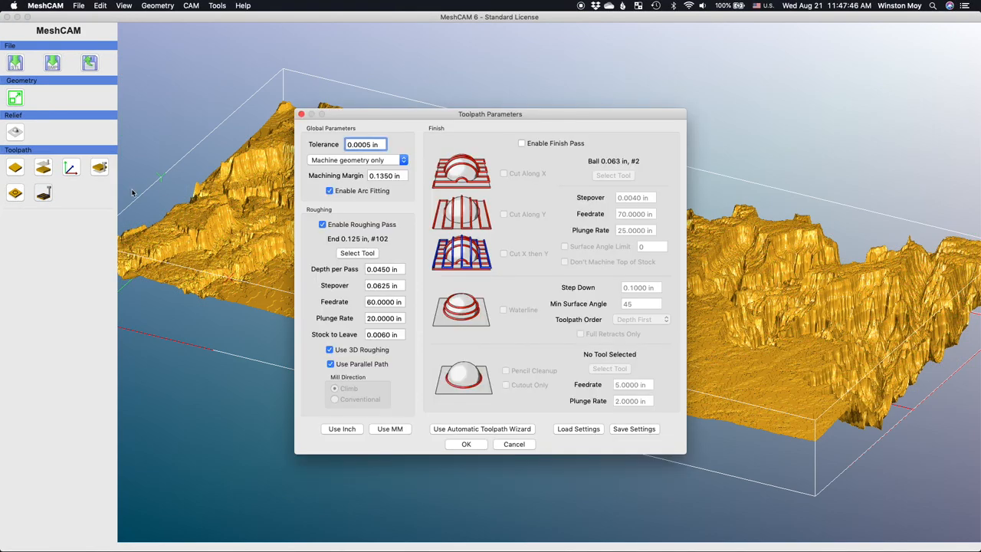
Replace roughing with a finish pass: 0.0625 ballmill #111, 0.005 stepover, plunge 30, along X.
{"action": "left_click", "coordinate": [322, 223]}
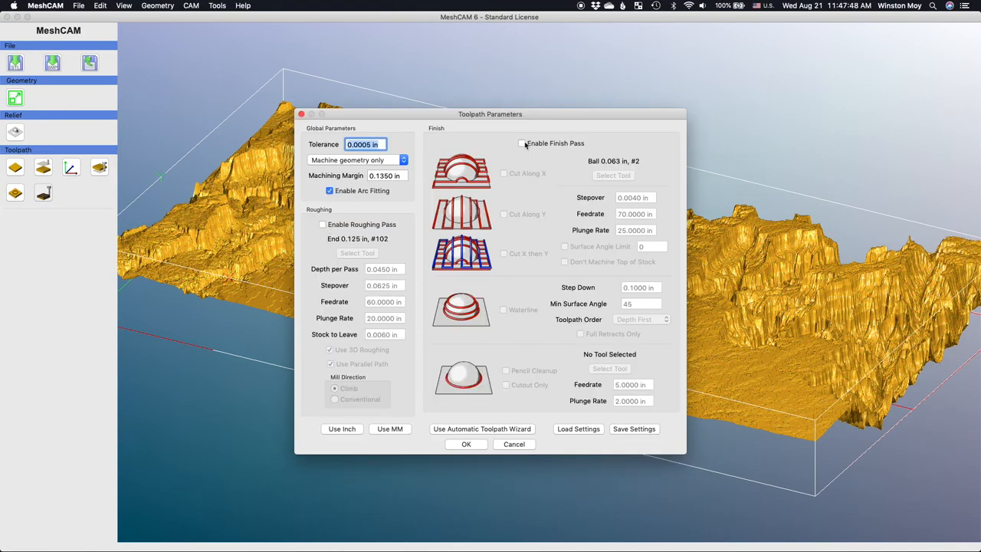
{"action": "left_click", "coordinate": [523, 144]}
{"action": "type", "text": "111"}
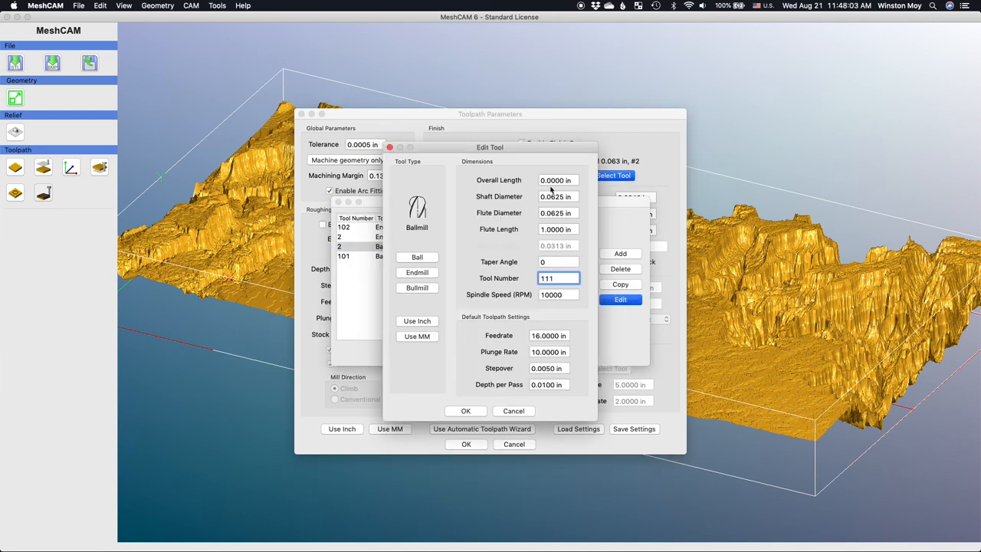
{"action": "left_click", "coordinate": [465, 410]}
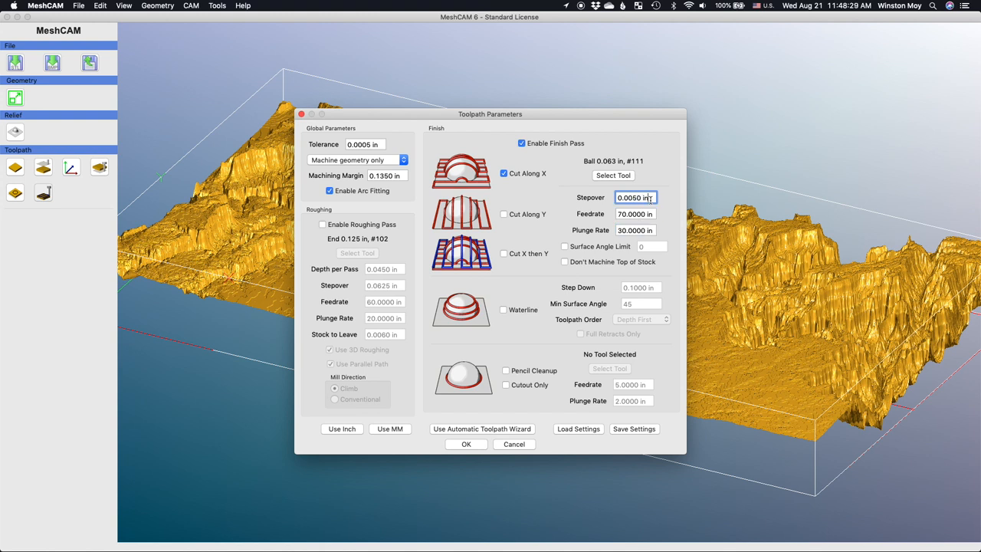
{"action": "left_click", "coordinate": [504, 253]}
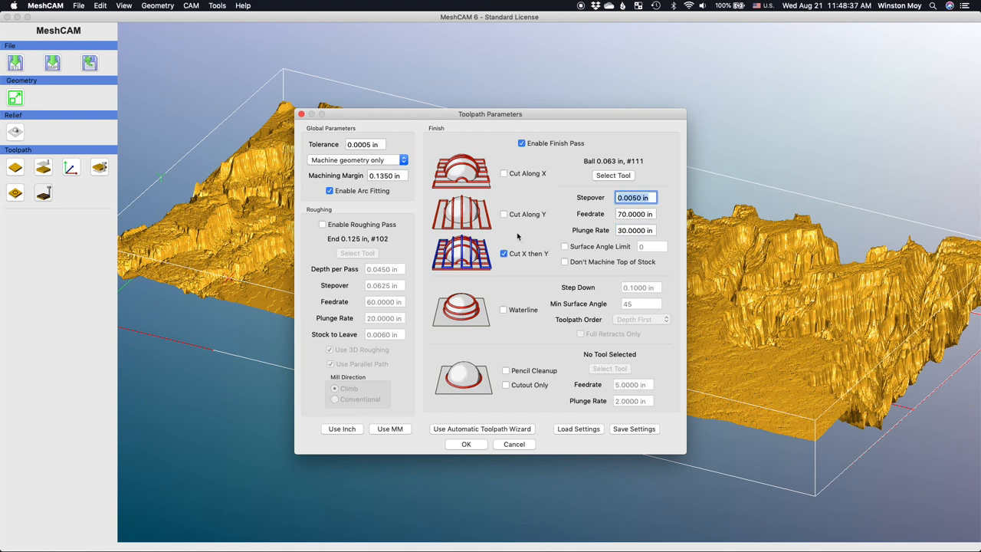
{"action": "left_click", "coordinate": [466, 443]}
{"action": "type", "text": "0"}
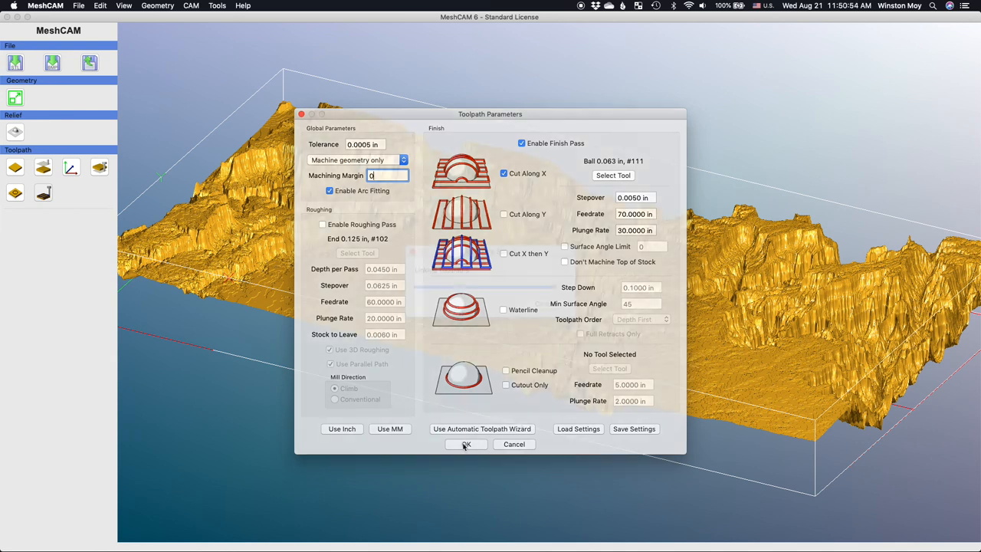
Compute and accept the parallel finish toolpath, then try cut directions, ending on Along X.
{"action": "left_click", "coordinate": [466, 443]}
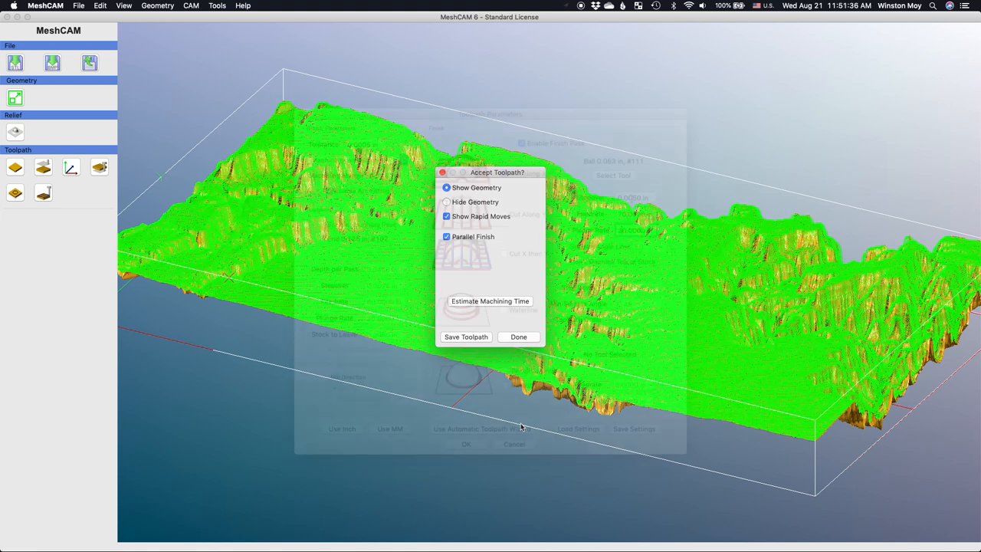
{"action": "left_click", "coordinate": [518, 336]}
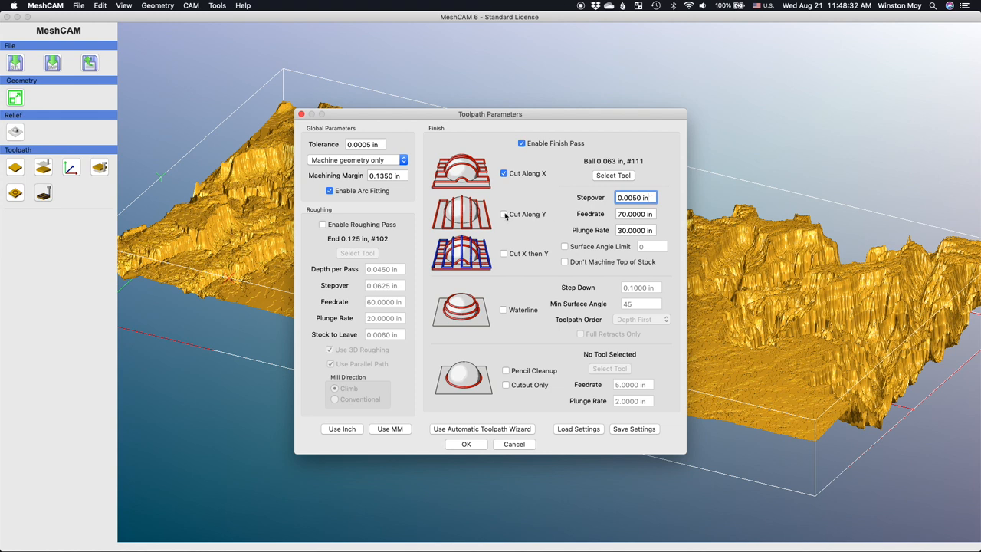
{"action": "left_click", "coordinate": [504, 214]}
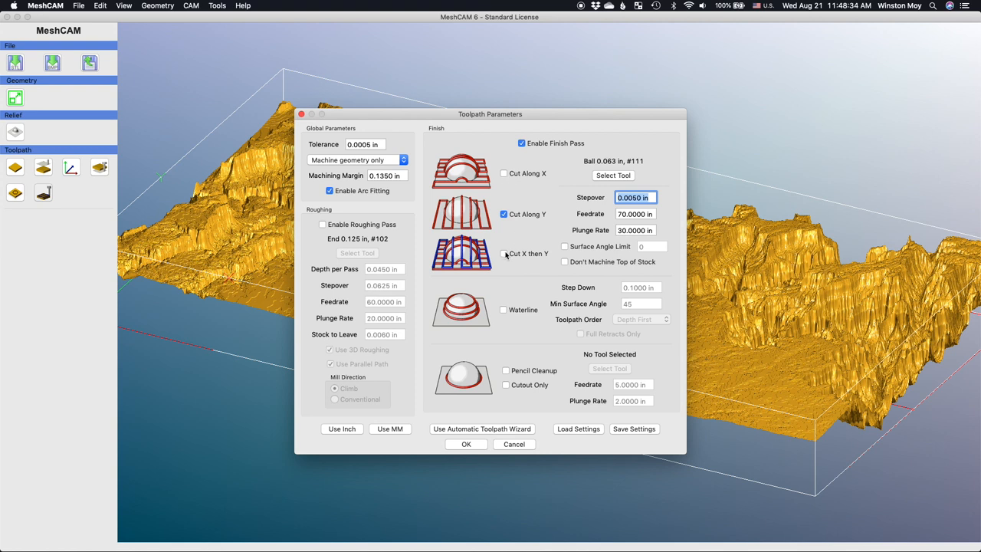
{"action": "left_click", "coordinate": [504, 253]}
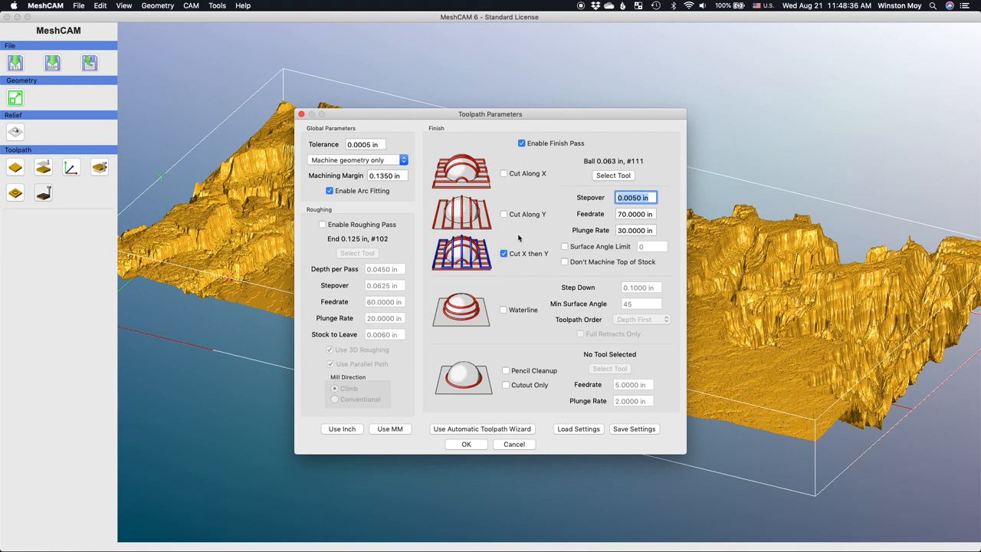
{"action": "left_click", "coordinate": [504, 173]}
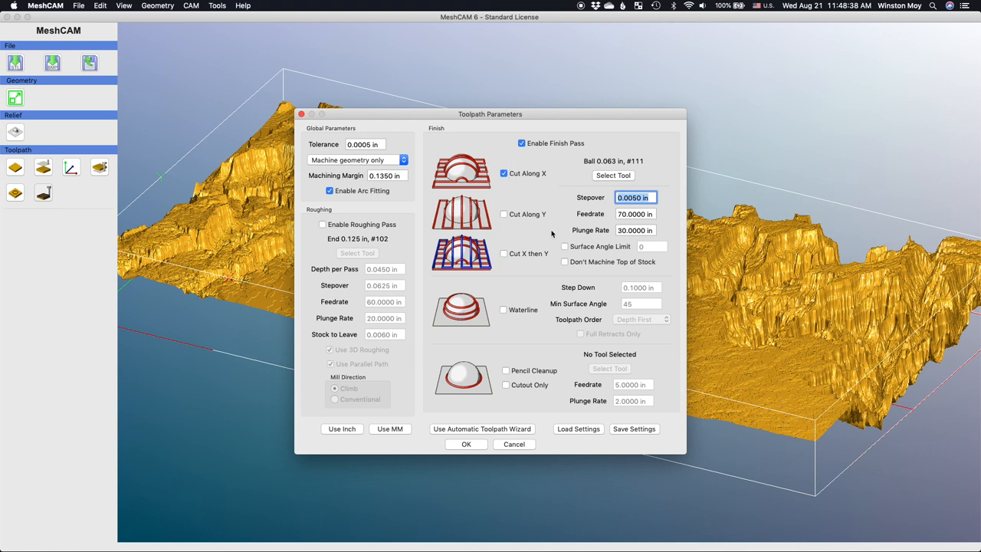